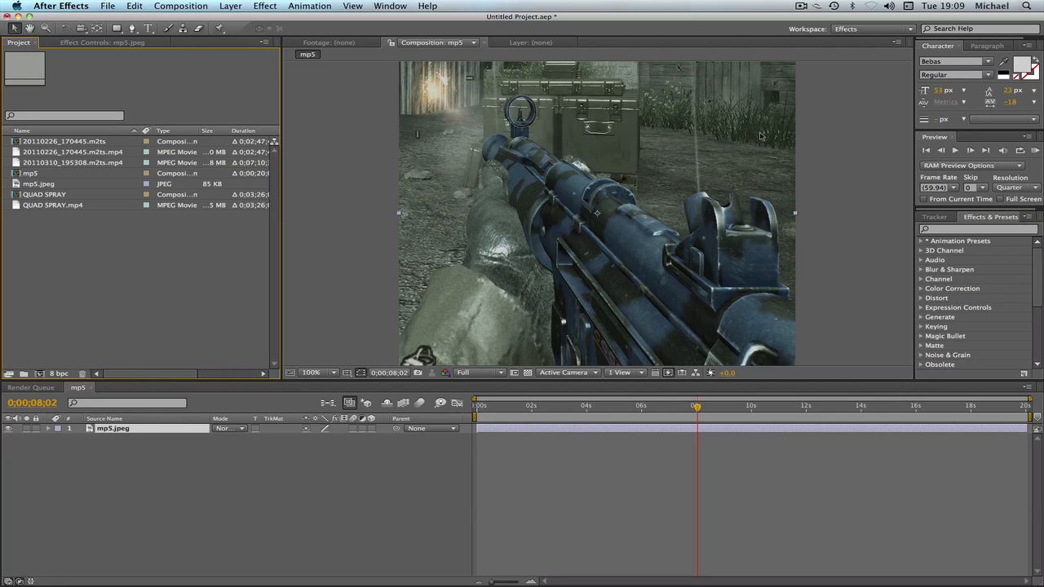
mouse_move(335, 227)
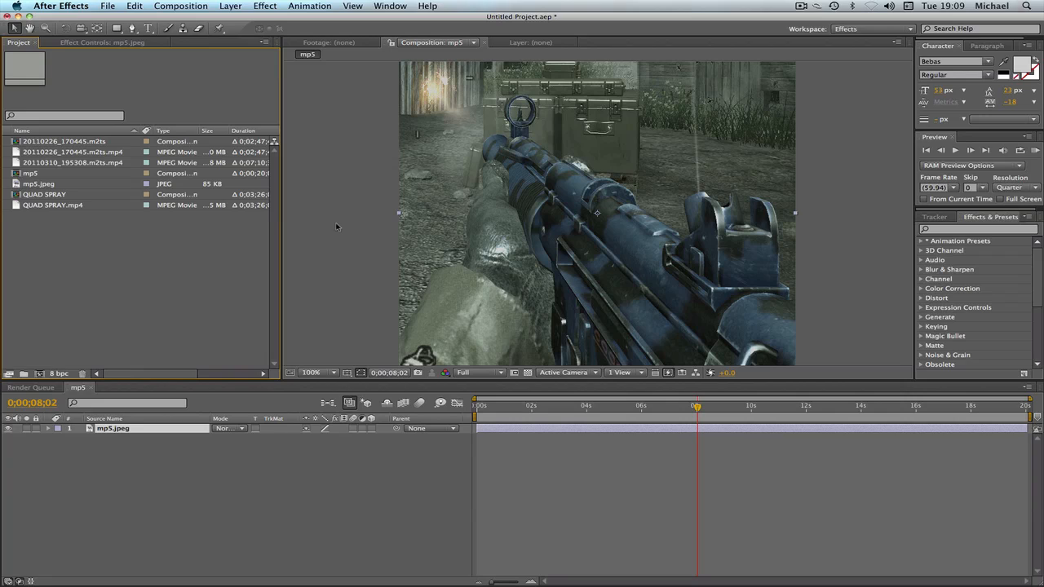
mouse_move(342, 224)
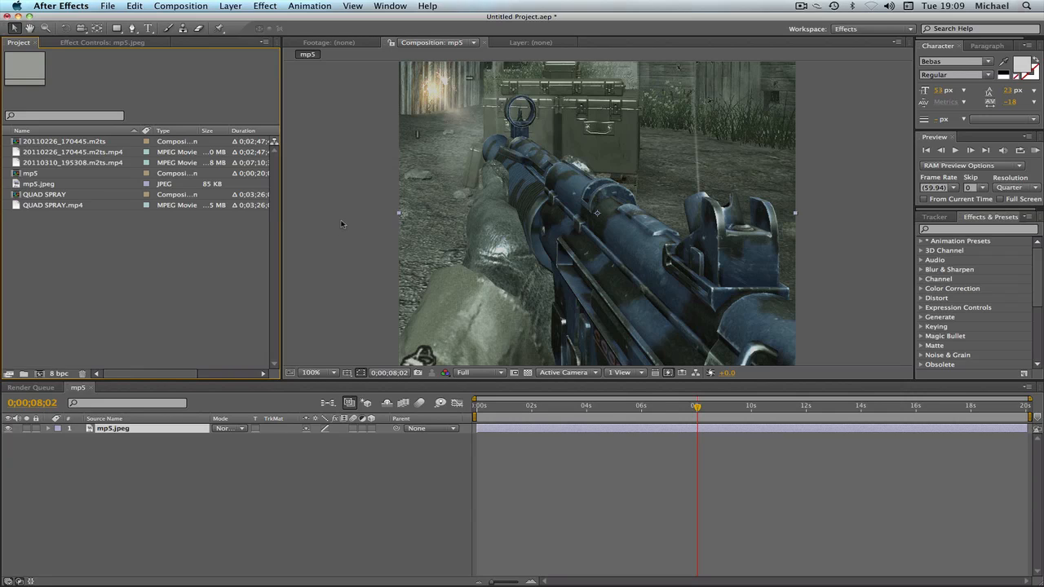
mouse_move(675, 300)
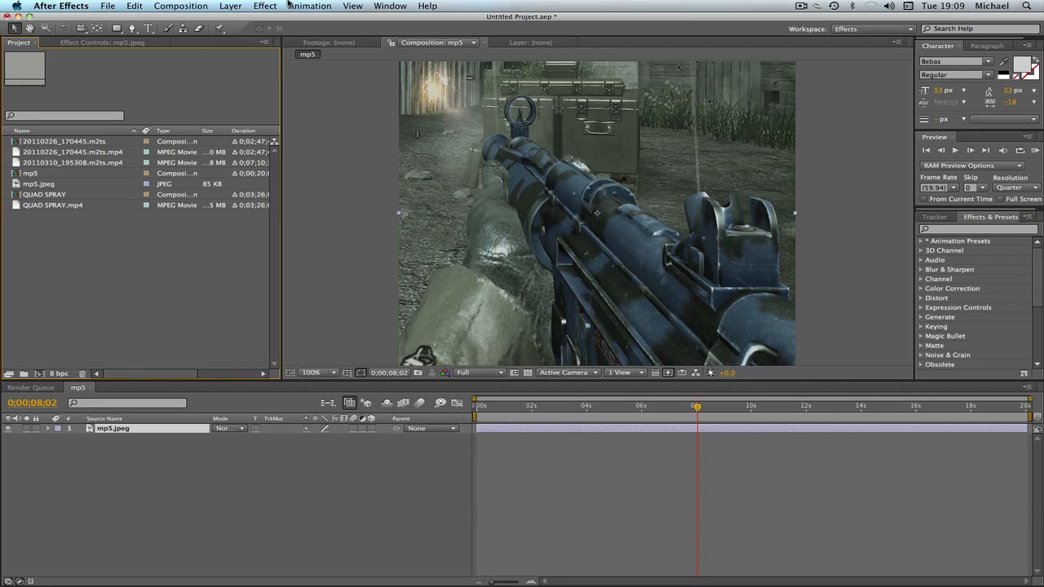
Look over the Google Images results for 'blue tiger mp5' in Chrome before returning to After Effects.
click(545, 432)
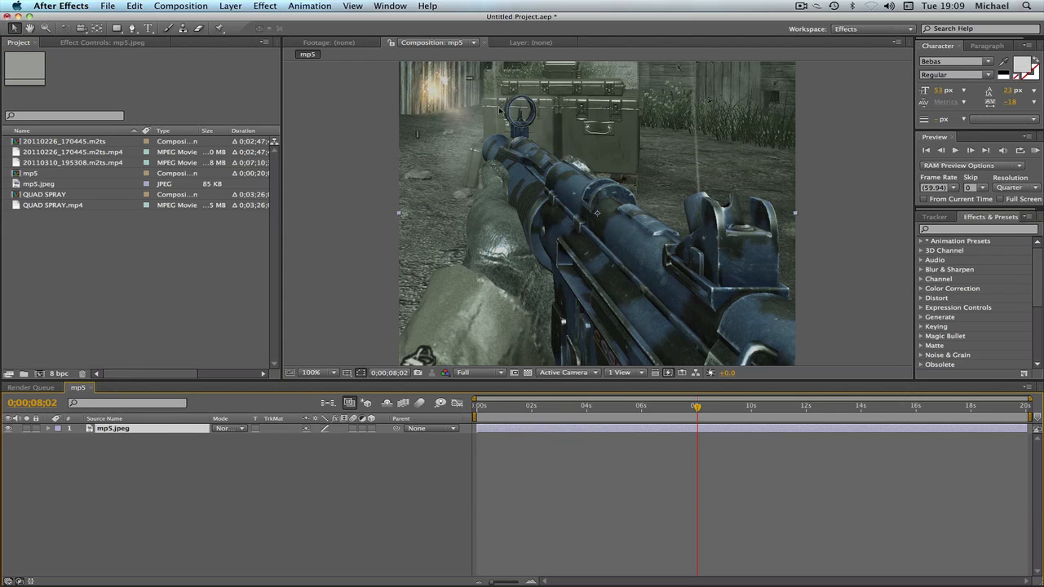
mouse_move(501, 153)
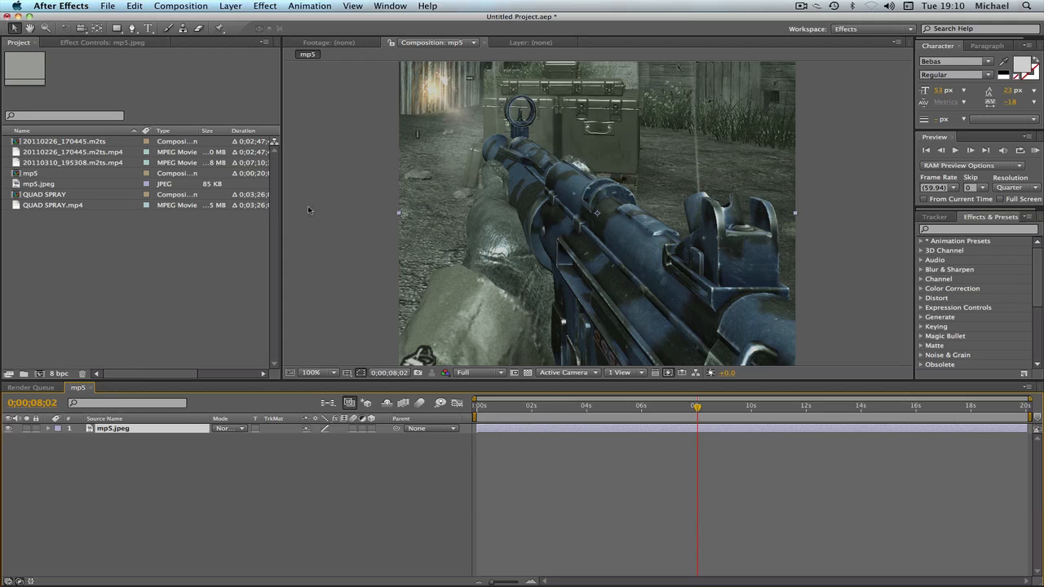
mouse_move(512, 535)
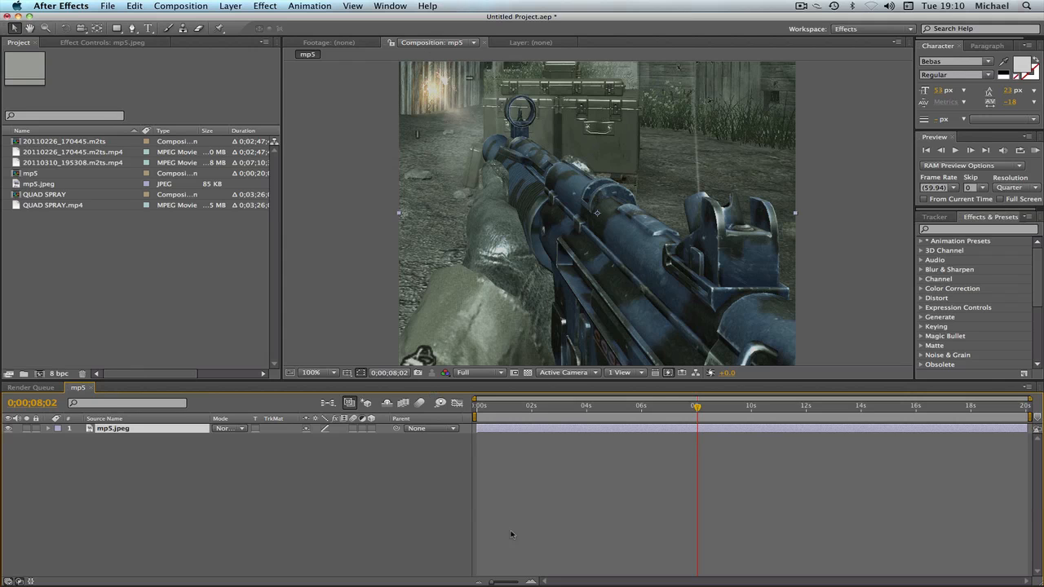
mouse_move(546, 558)
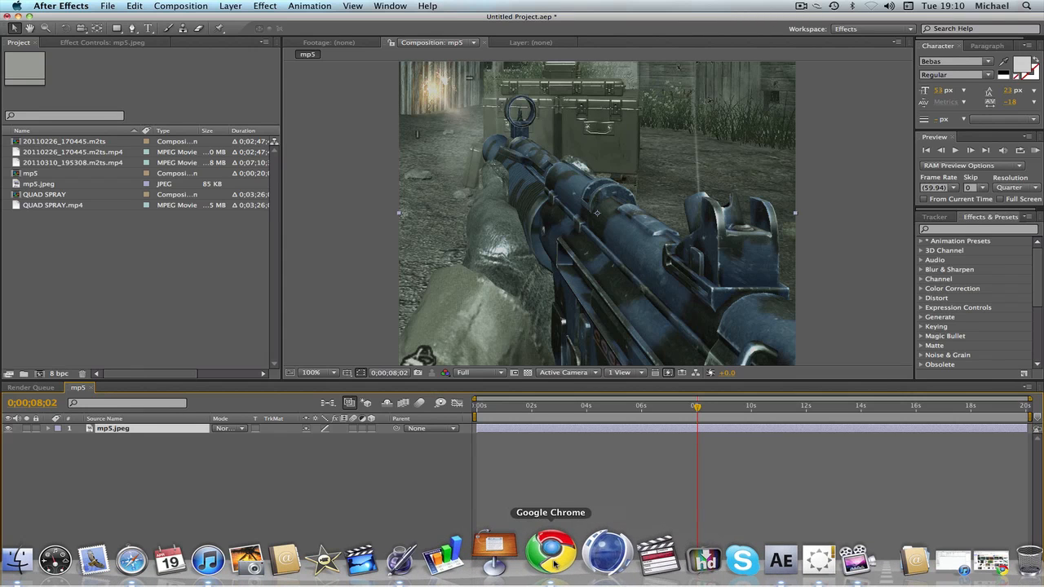
click(559, 559)
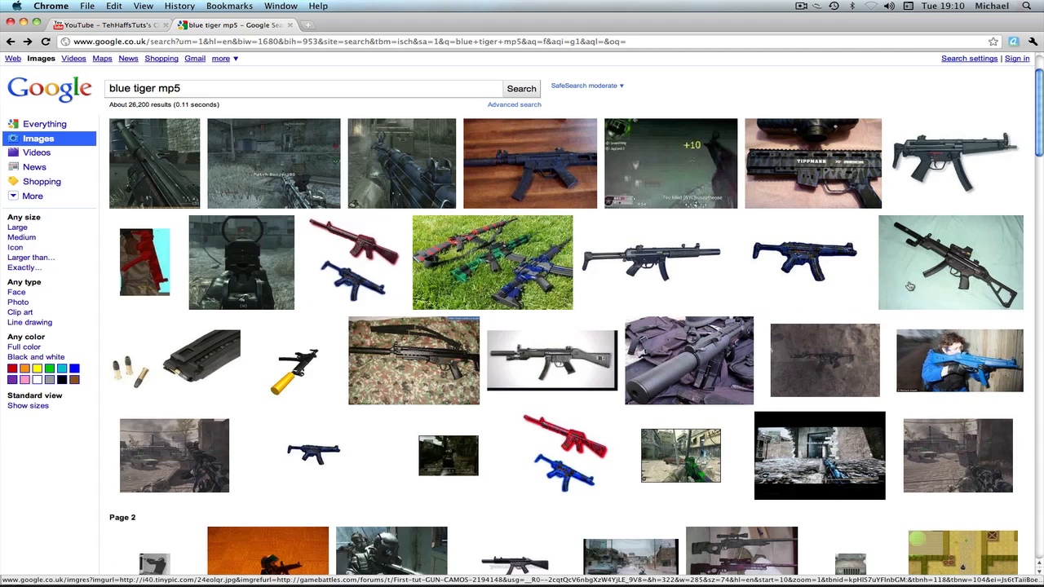
scroll(down, 3)
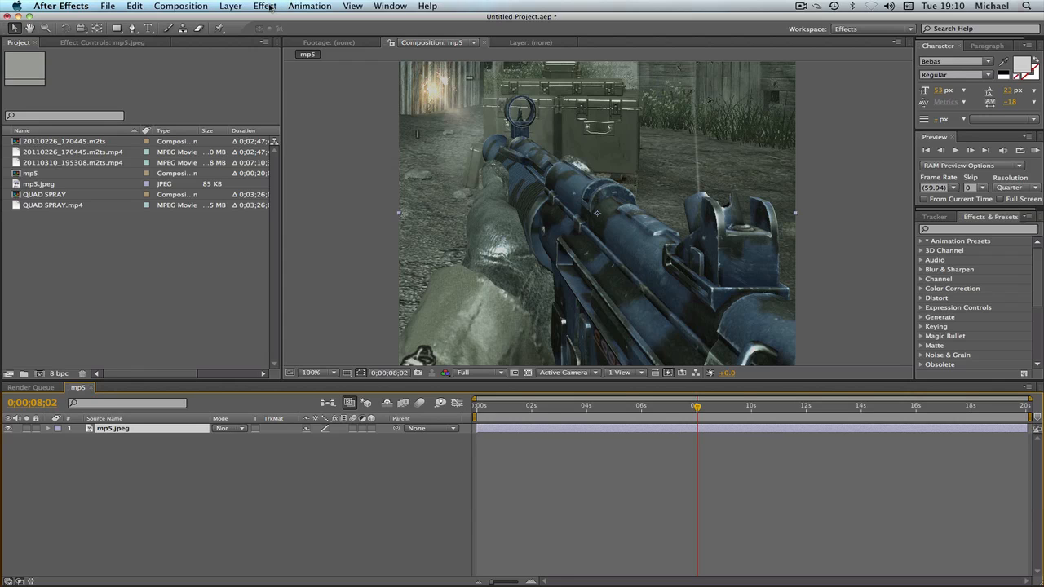
Apply Effect > Color Correction > Change to Color to the MP5 layer so its blue camo renders red.
click(280, 7)
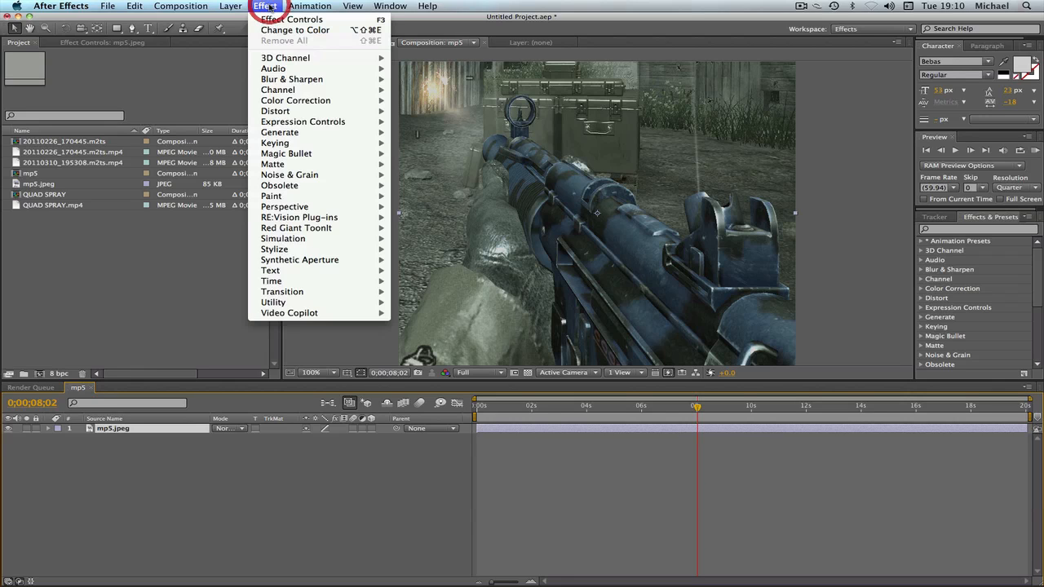
mouse_move(310, 101)
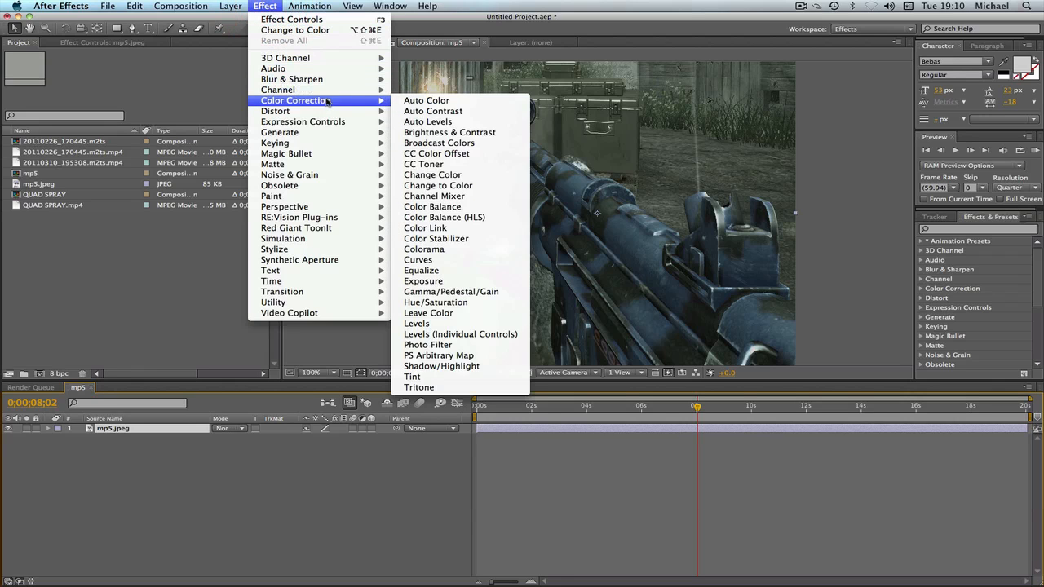
mouse_move(437, 186)
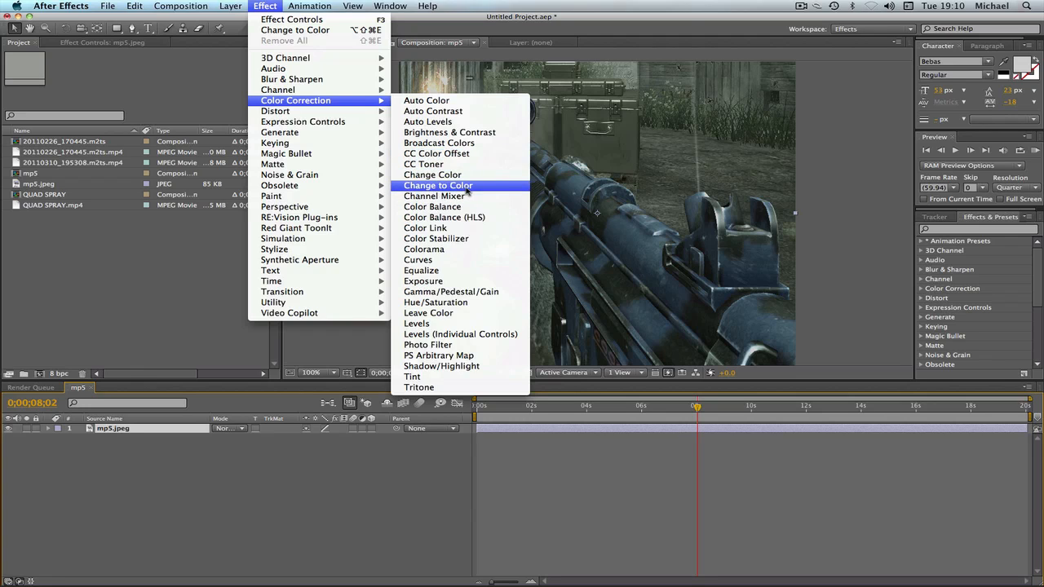
click(437, 186)
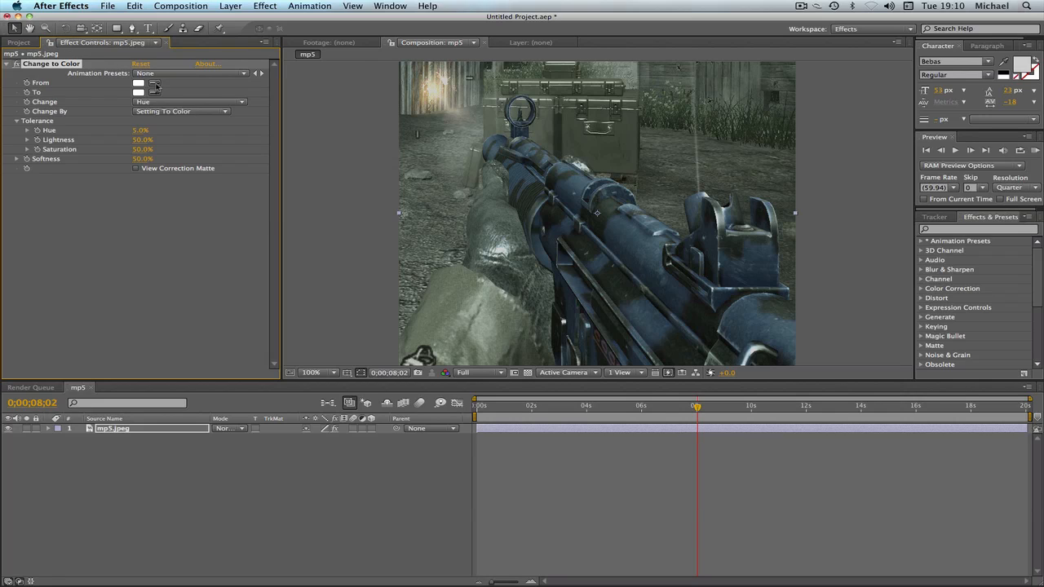
mouse_move(623, 240)
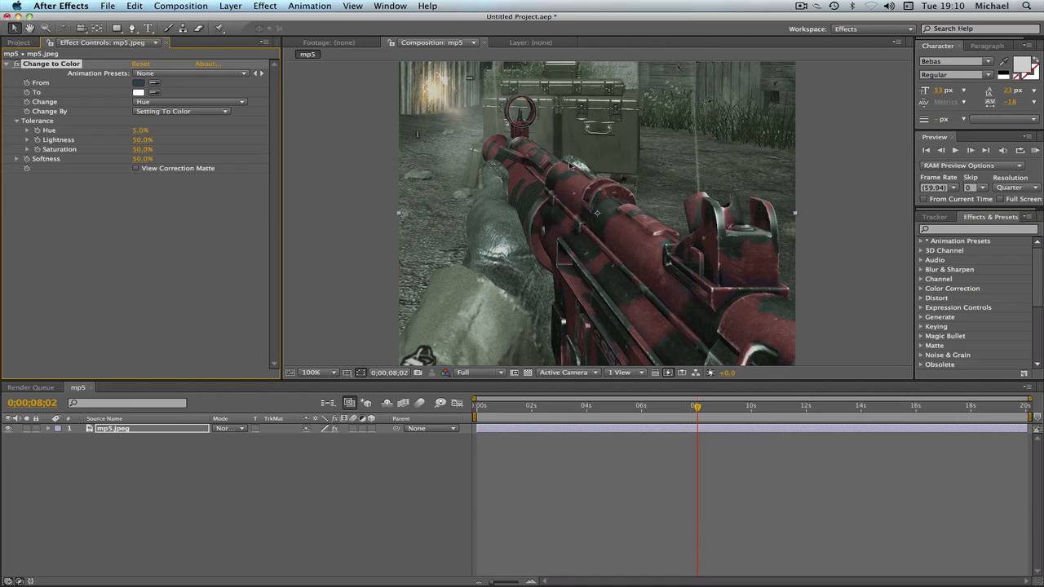
mouse_move(572, 213)
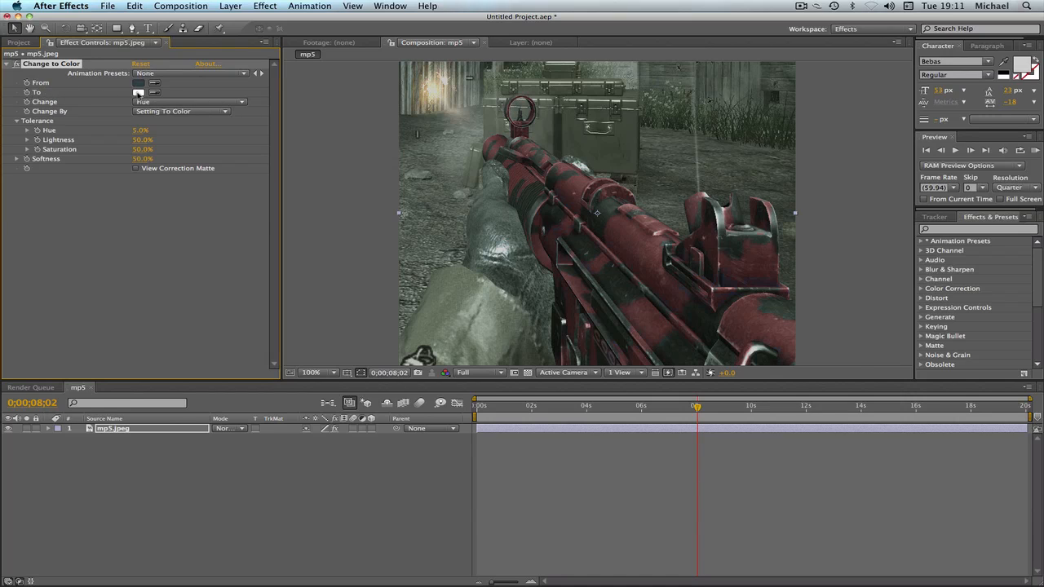
Set the Change to Color 'To' swatch to a bright green at 0 seconds so the camo appears green.
click(137, 91)
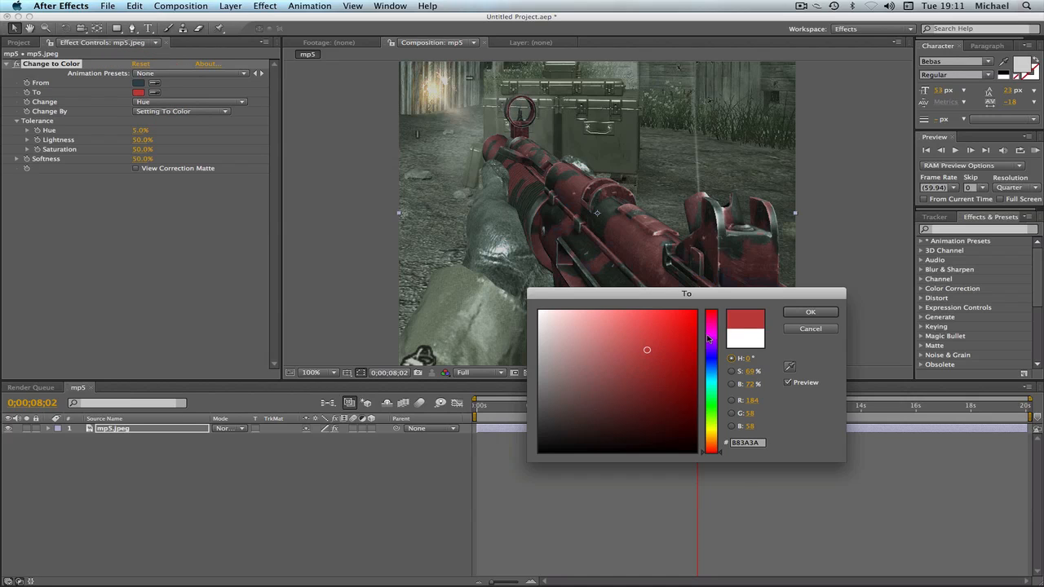
drag(712, 338, 711, 329)
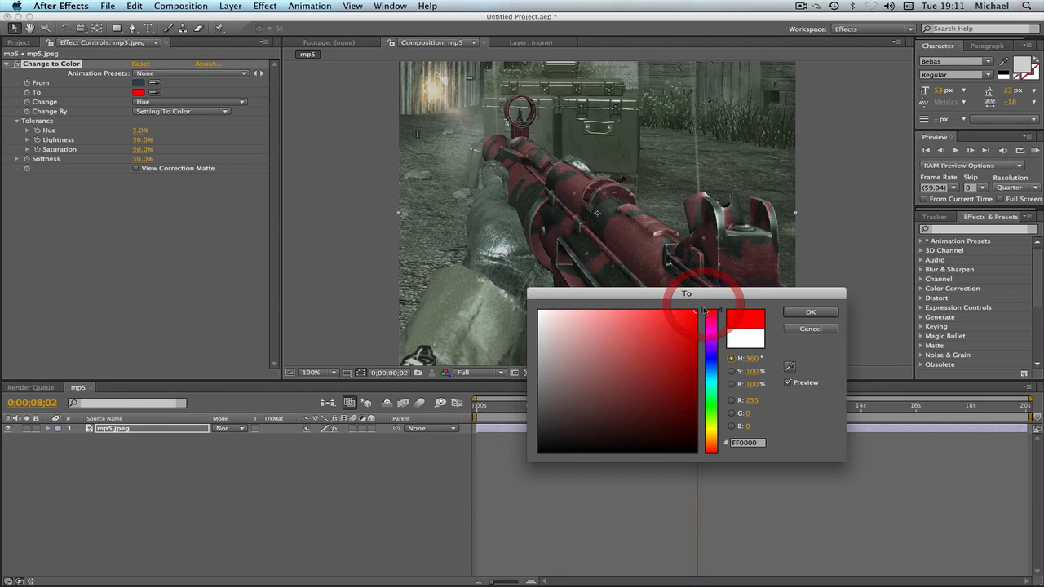
drag(711, 313, 711, 362)
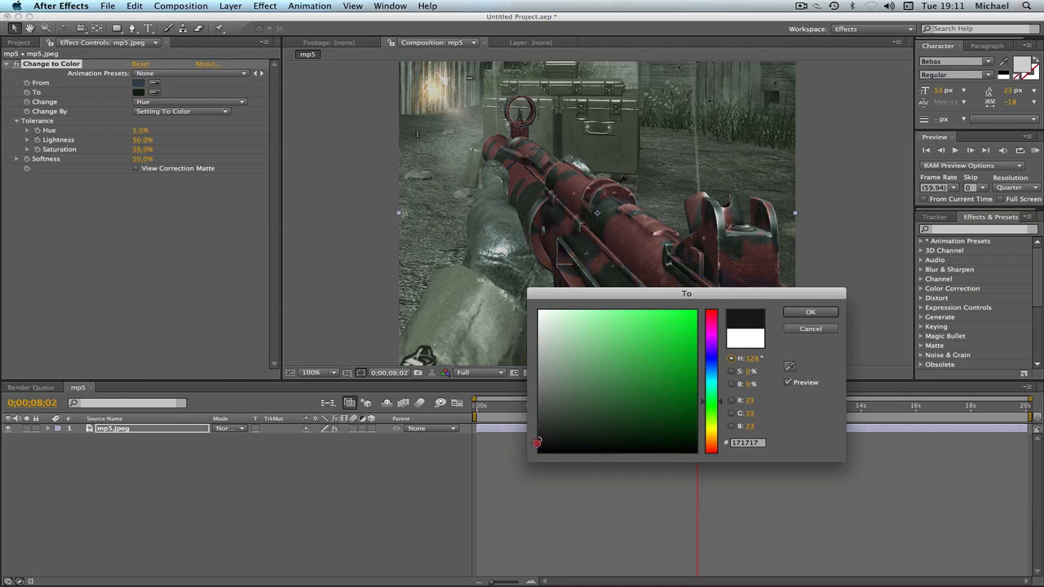
click(649, 328)
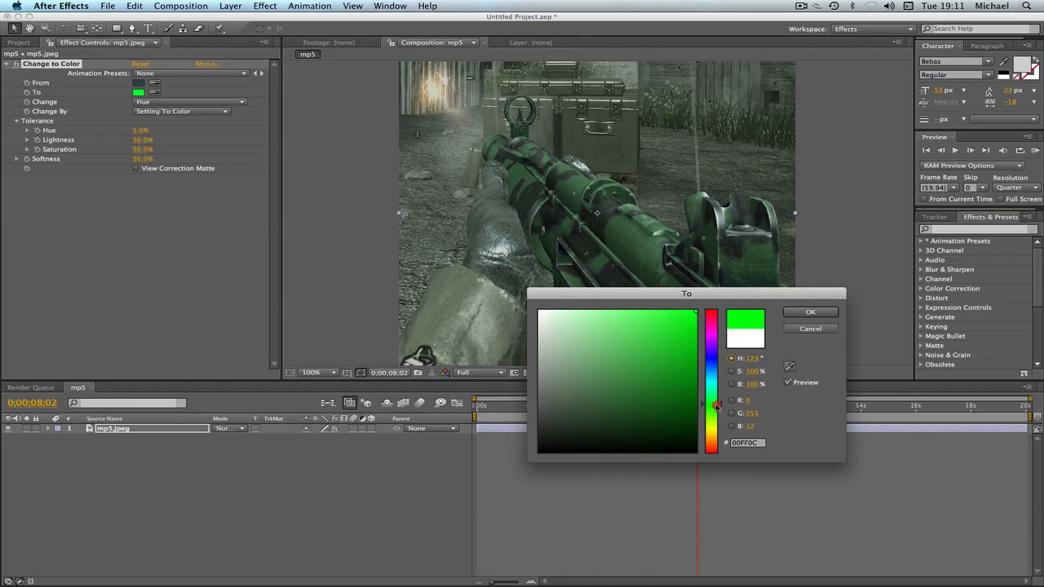
drag(715, 404, 715, 421)
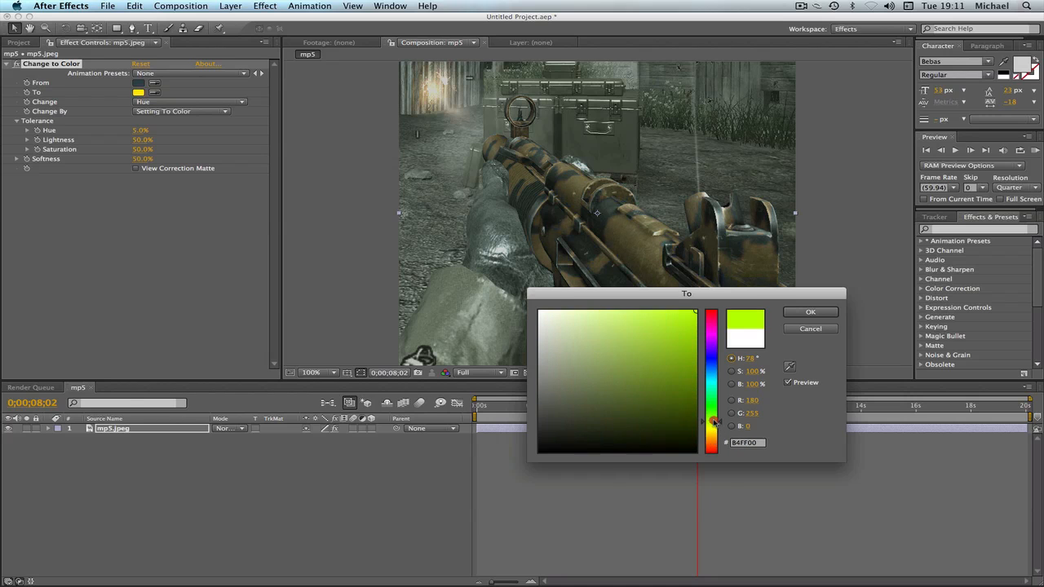
click(712, 417)
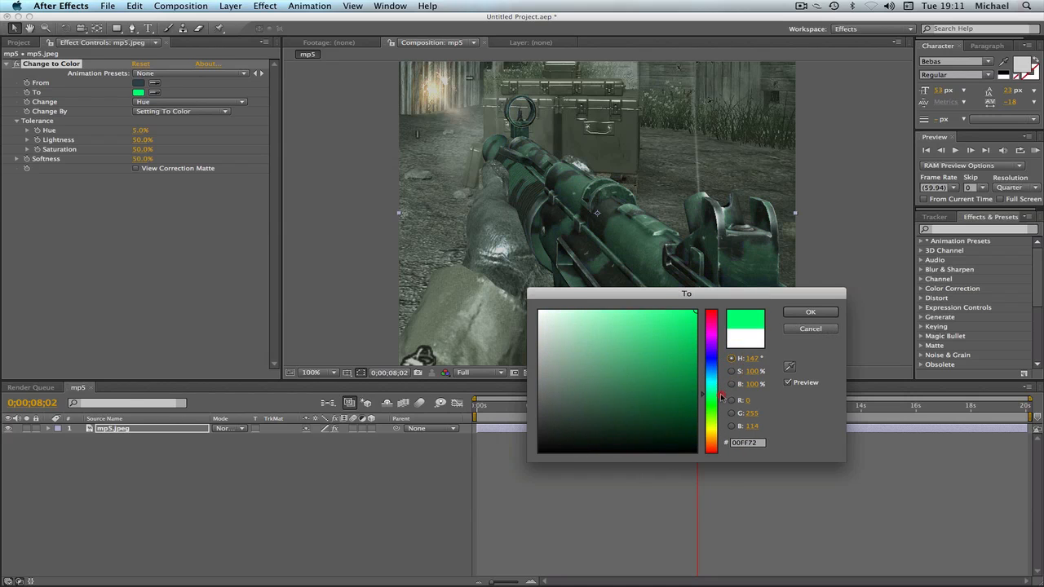
click(809, 311)
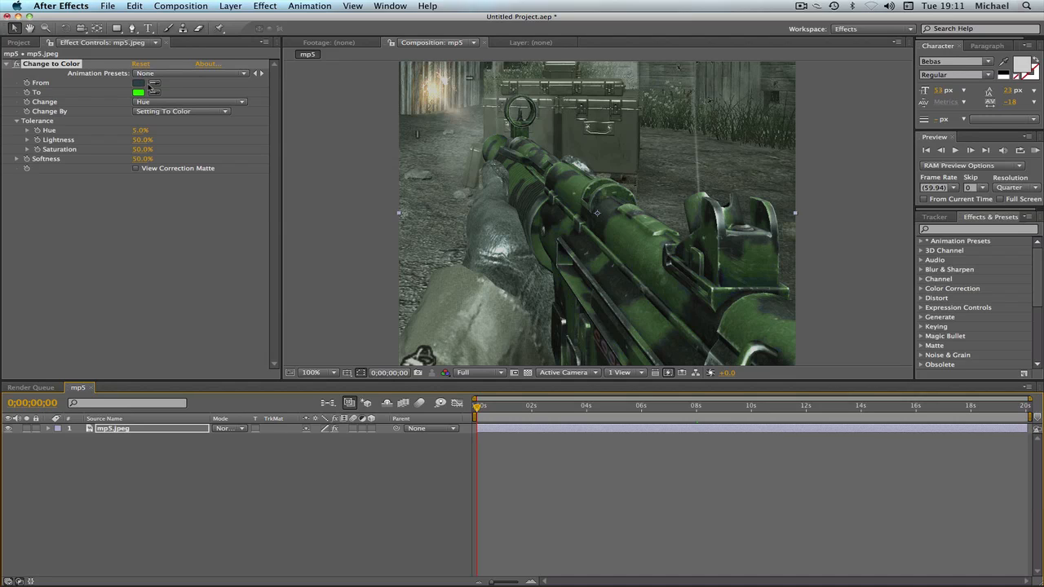
mouse_move(245, 145)
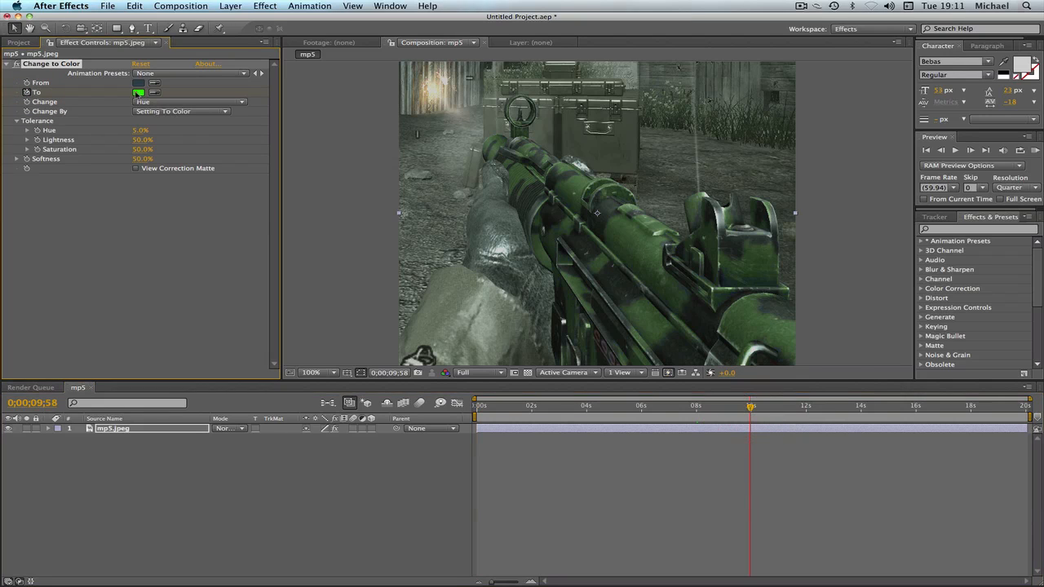
Set the 'To' colour back to red near 10 seconds and scrub around 7 seconds to check the green-to-red blend.
click(138, 91)
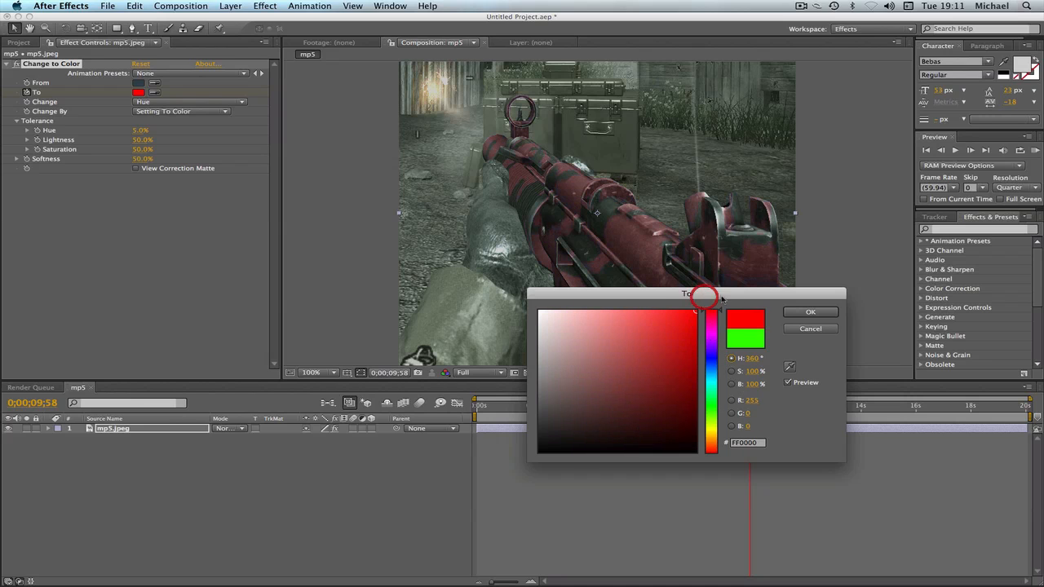
click(809, 312)
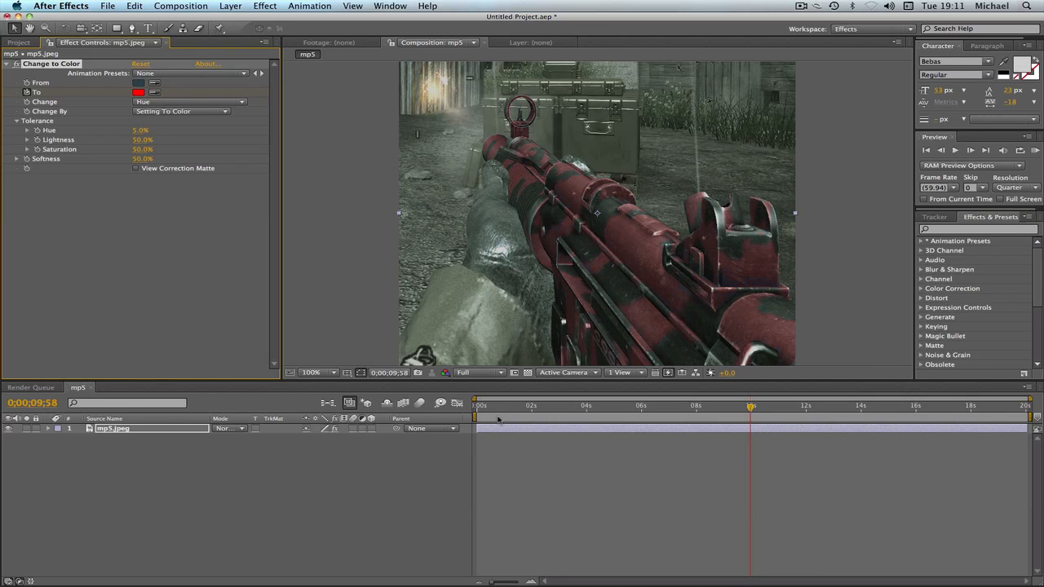
mouse_move(696, 287)
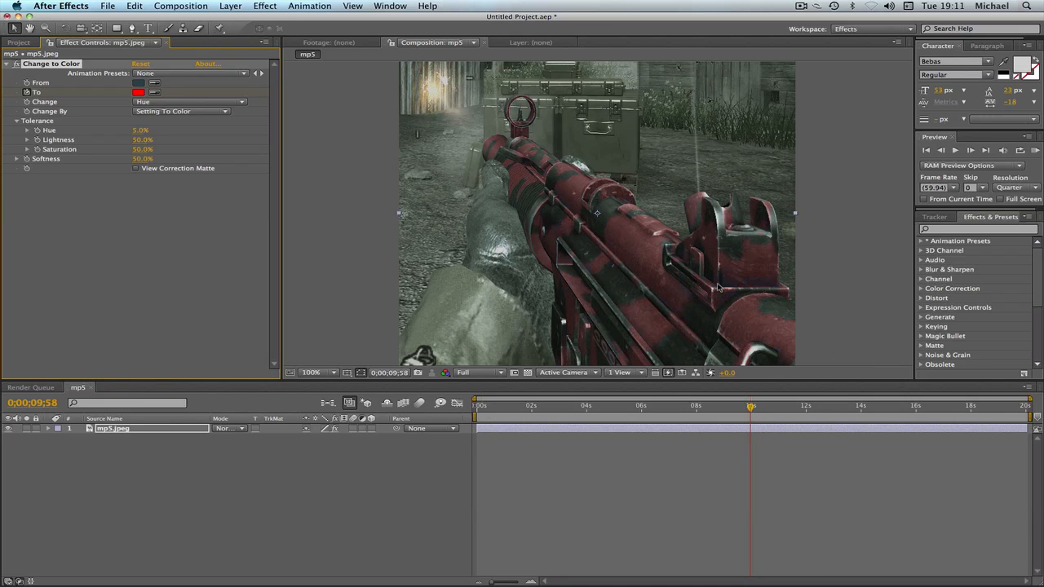
click(479, 406)
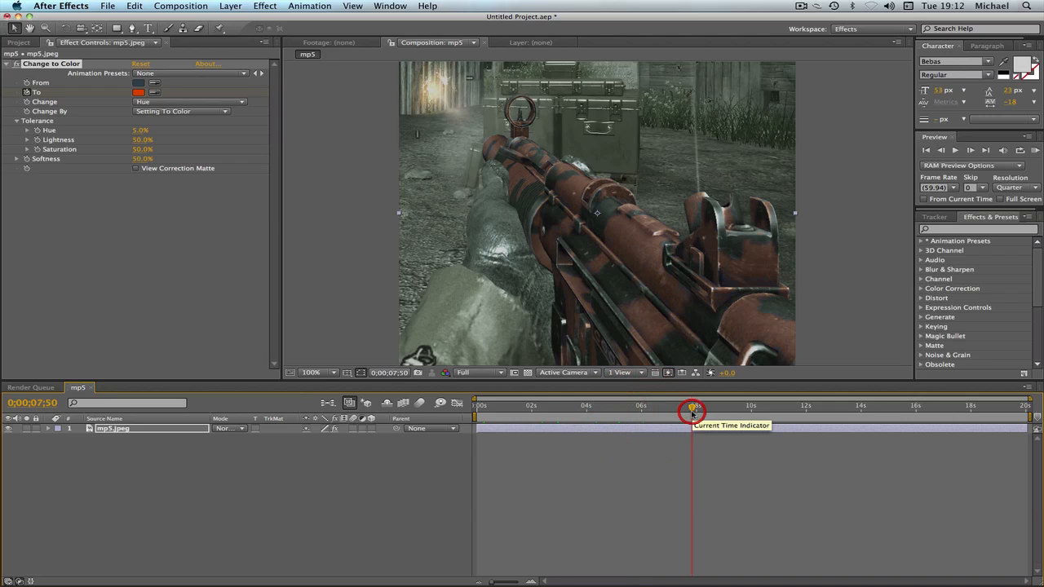
drag(692, 405, 750, 404)
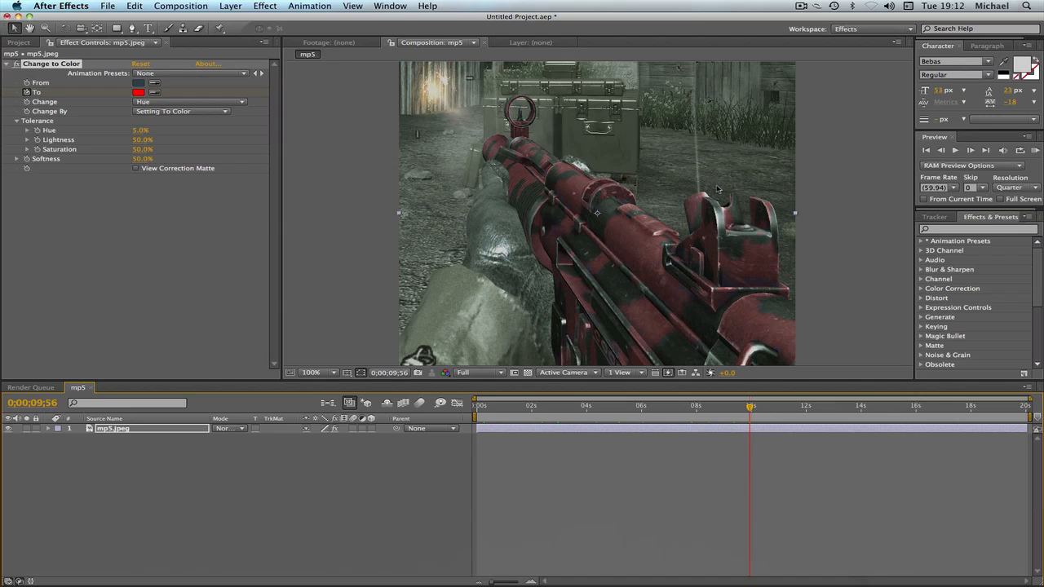
click(332, 372)
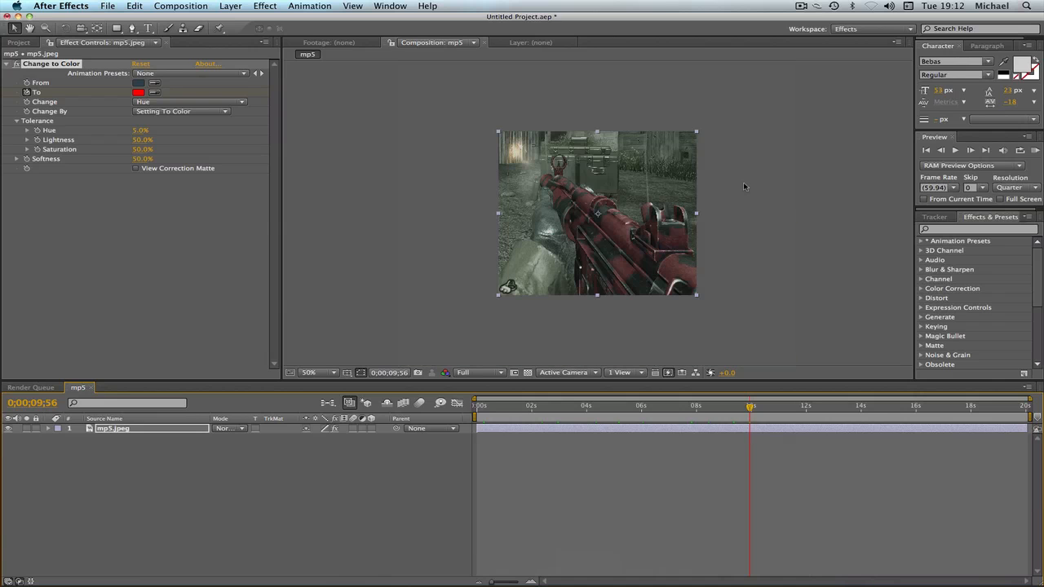
click(333, 372)
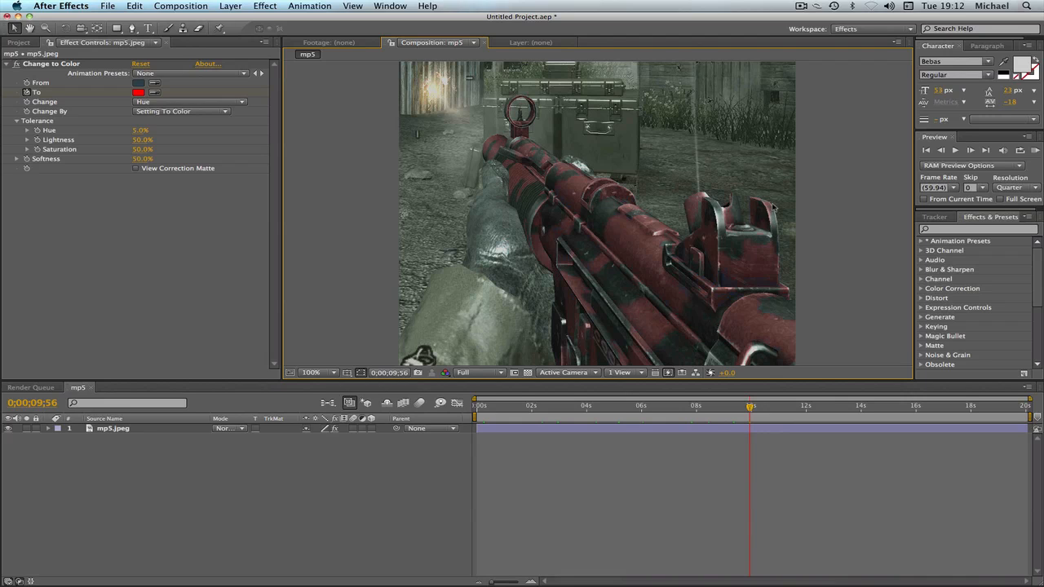
mouse_move(825, 85)
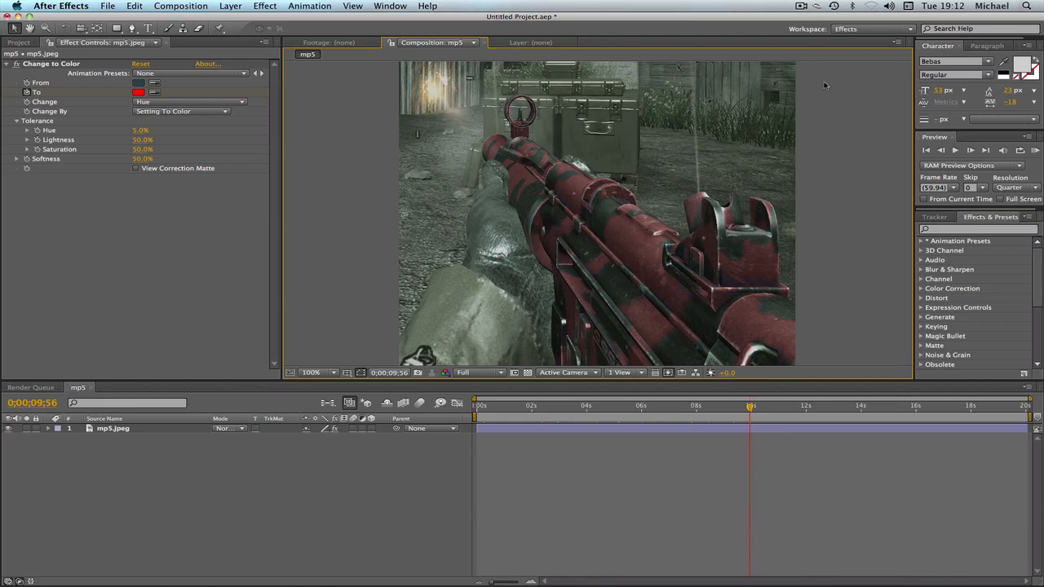
click(803, 7)
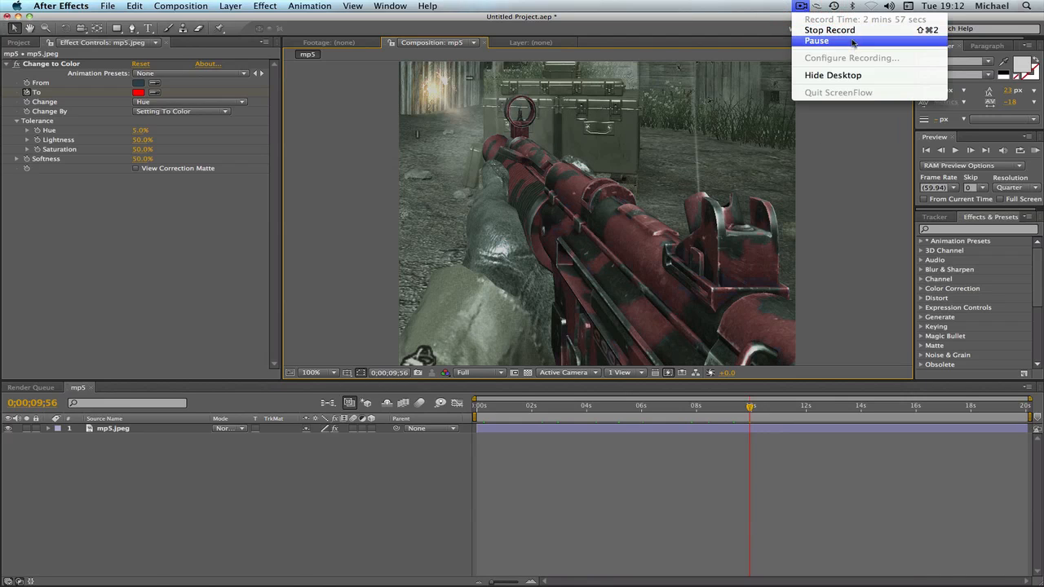